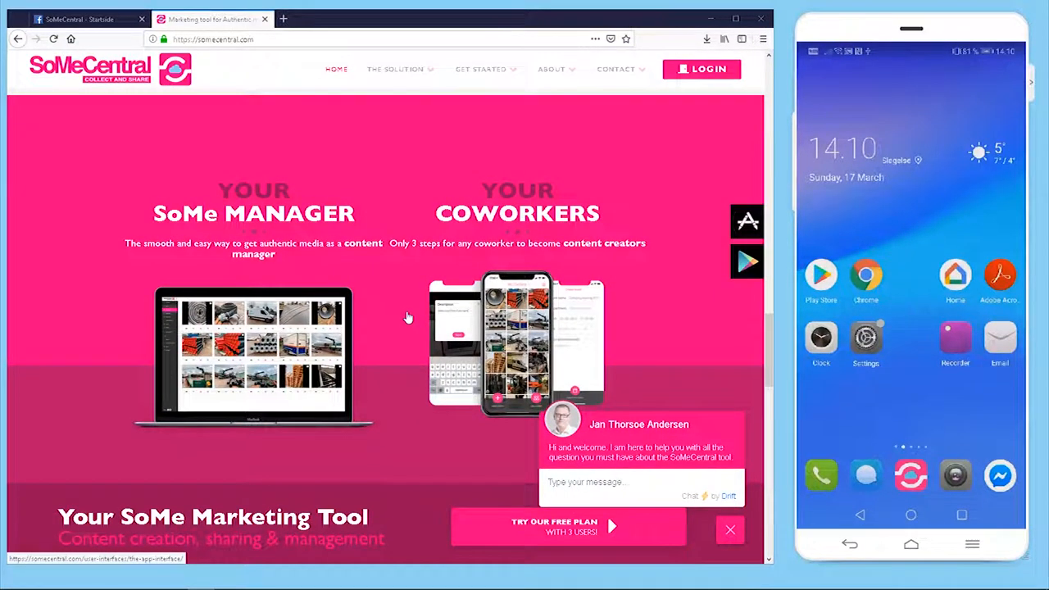
mouse_move(419, 316)
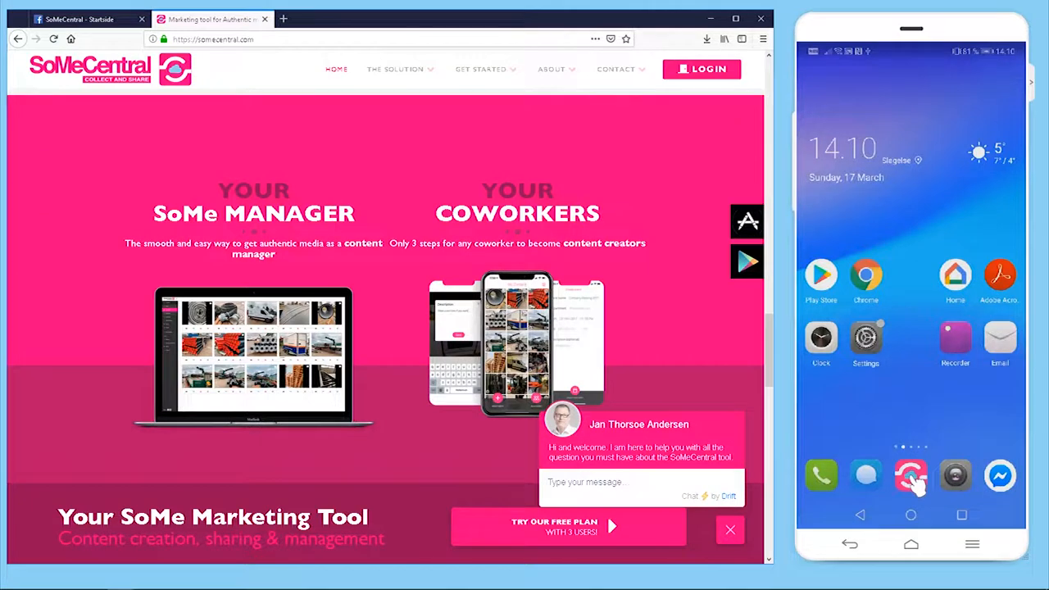
Launch the SoMeCentral mobile app from the phone's dock to reach My Content.
left_click(912, 476)
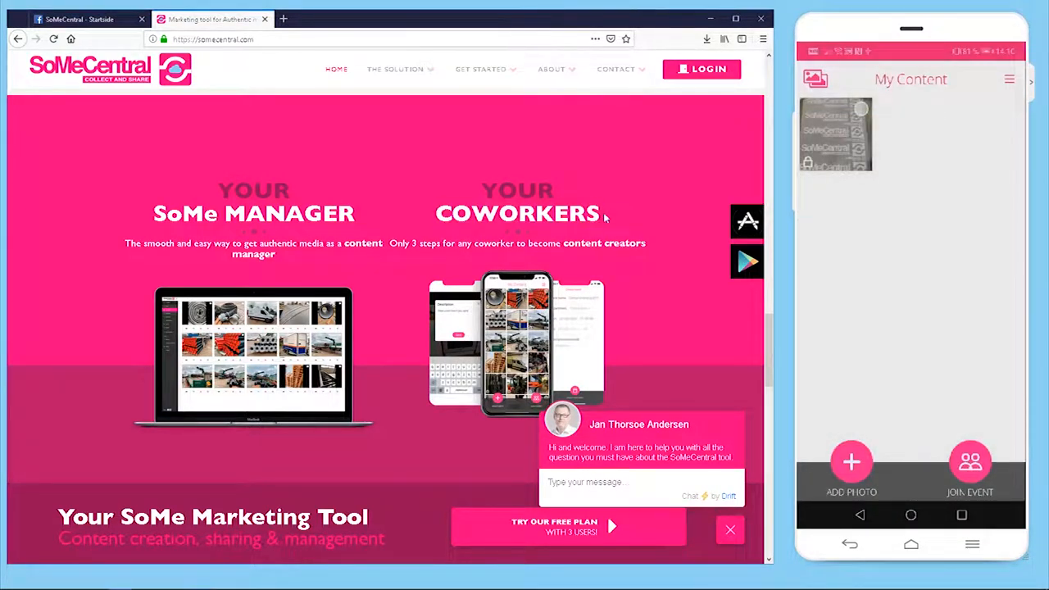
mouse_move(702, 69)
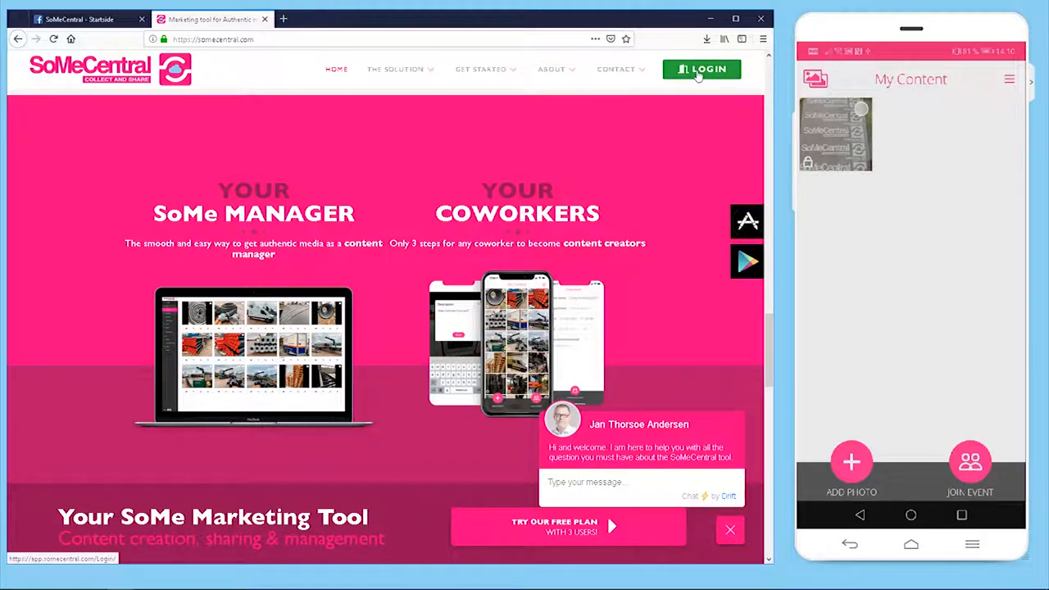
Reach the blank 'Create a new company' form via the website's LOGIN page.
left_click(702, 69)
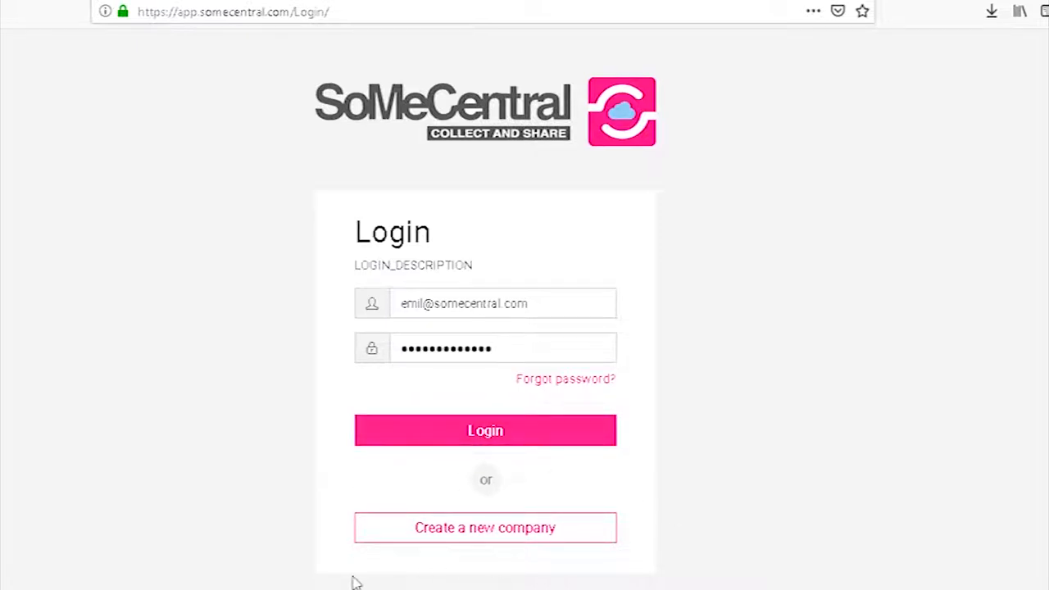
left_click(485, 527)
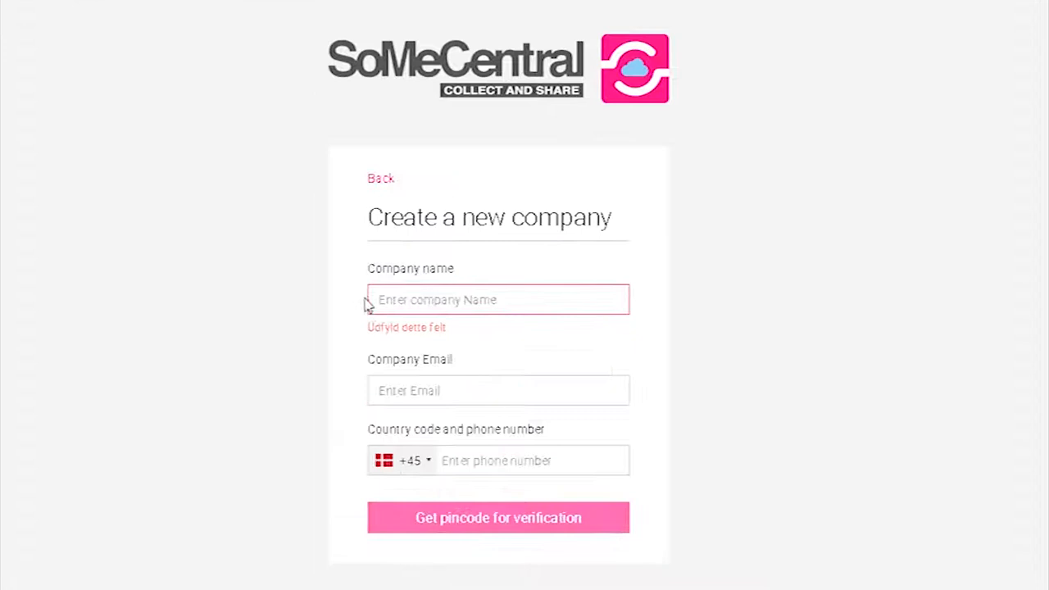
mouse_move(387, 282)
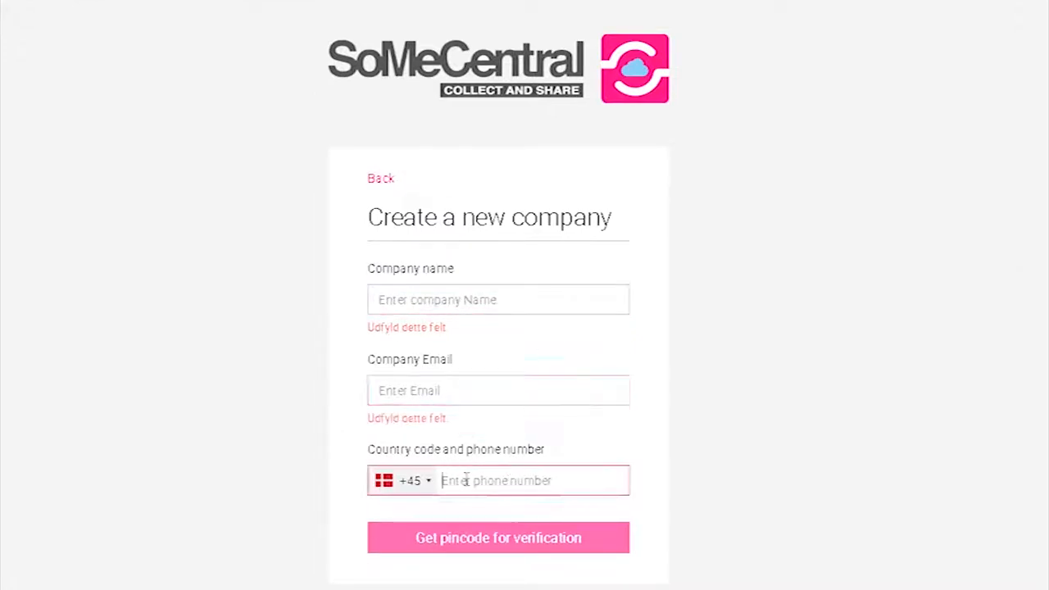
mouse_move(510, 555)
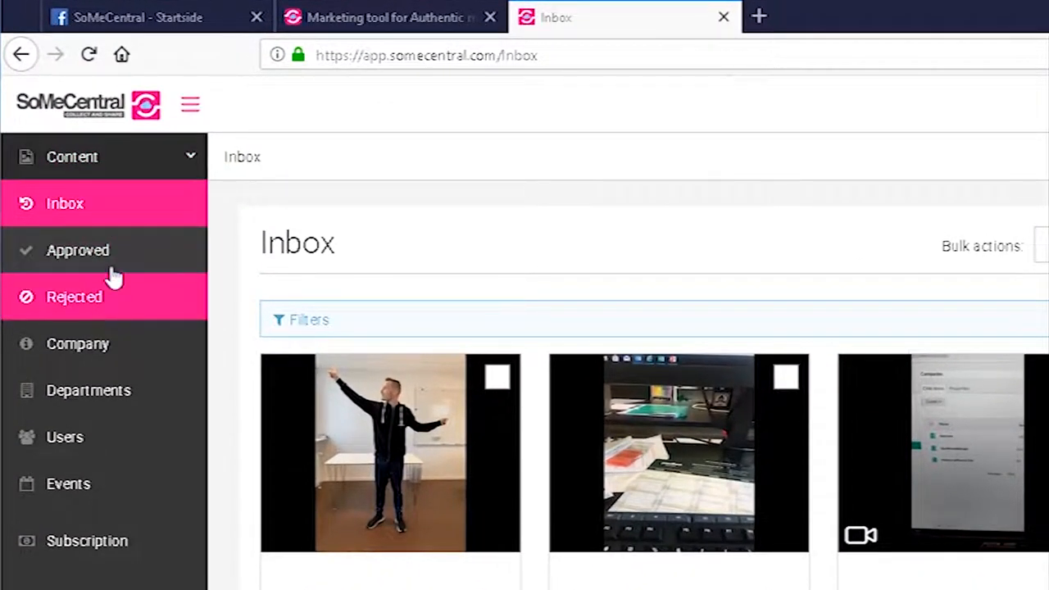
mouse_move(418, 401)
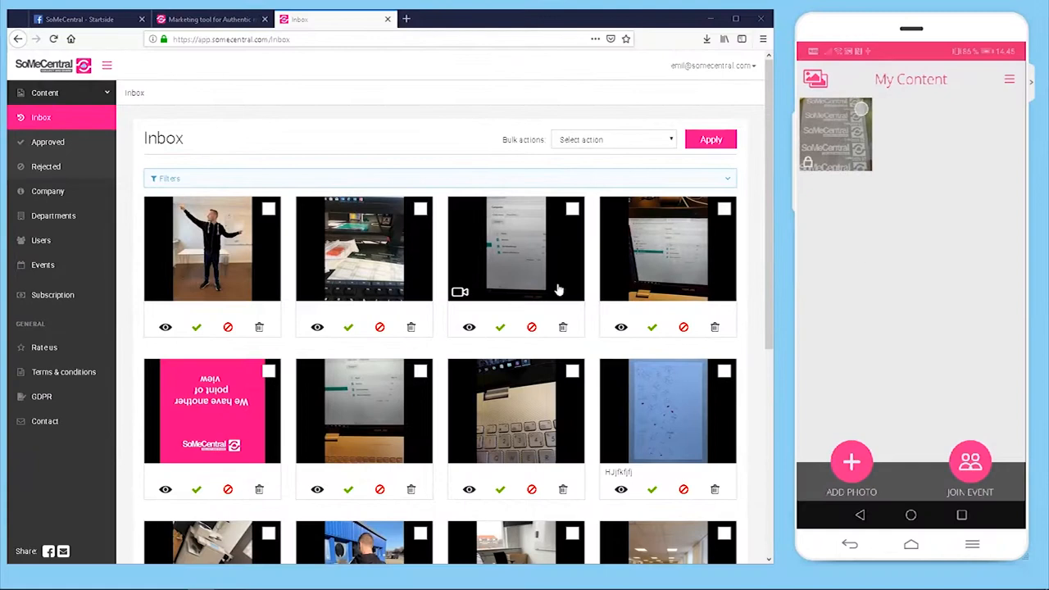
mouse_move(282, 221)
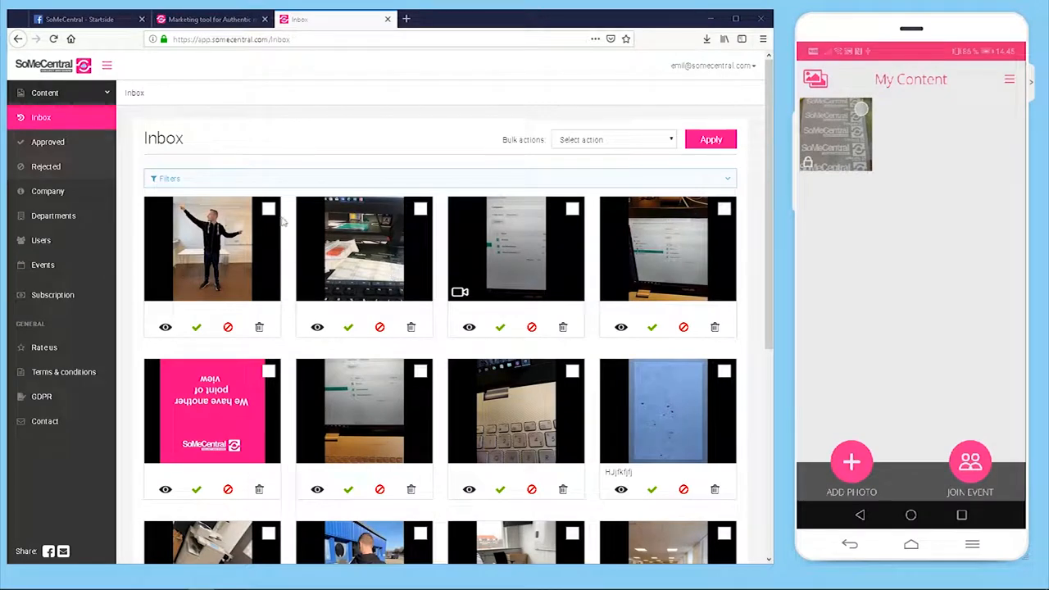
mouse_move(275, 220)
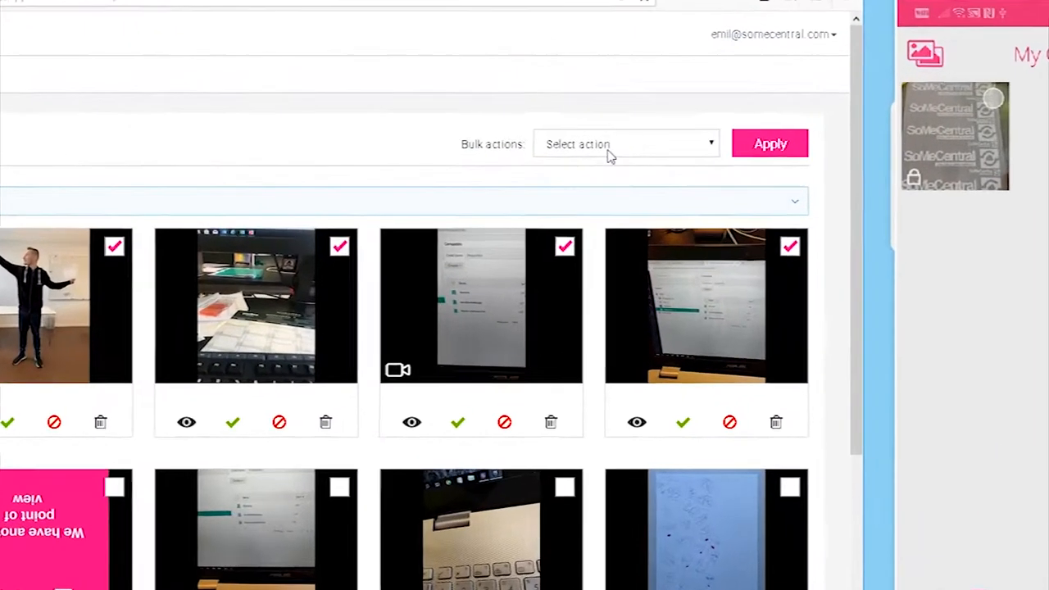
Bring up the Bulk actions choices for the four ticked Inbox files.
left_click(626, 145)
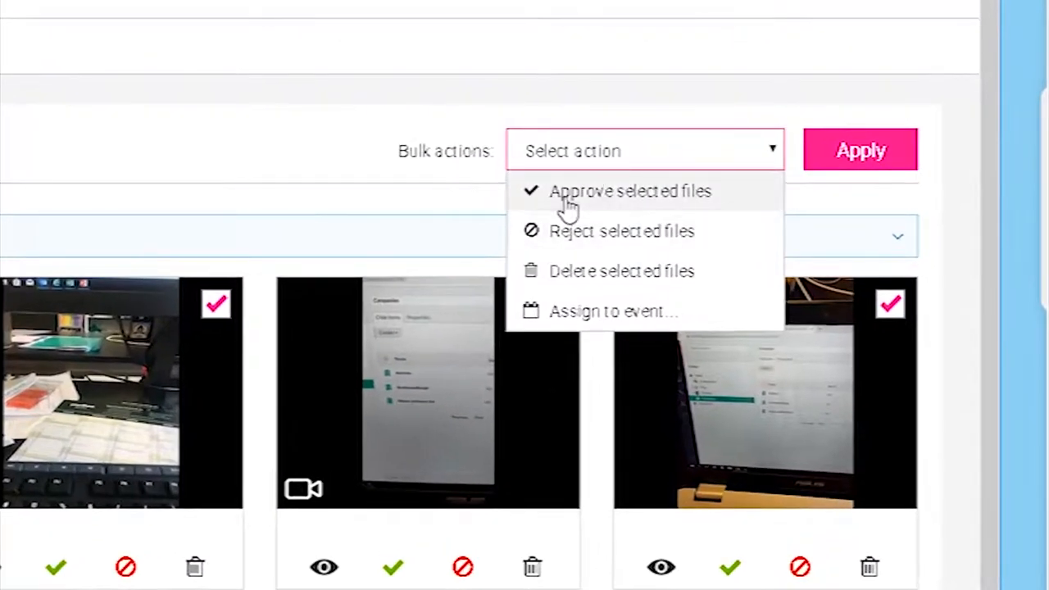
mouse_move(697, 272)
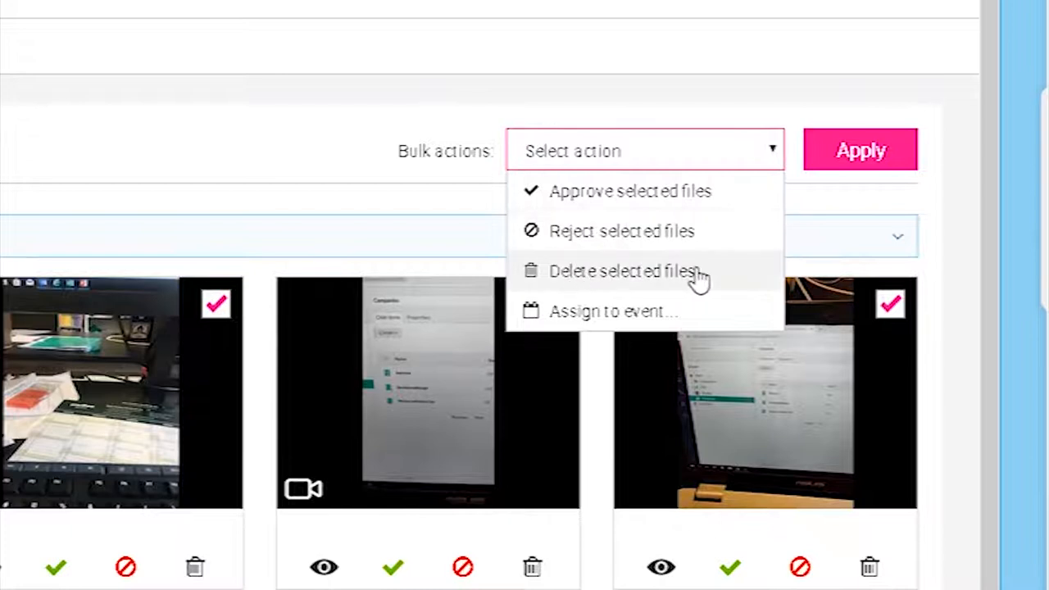
mouse_move(631, 320)
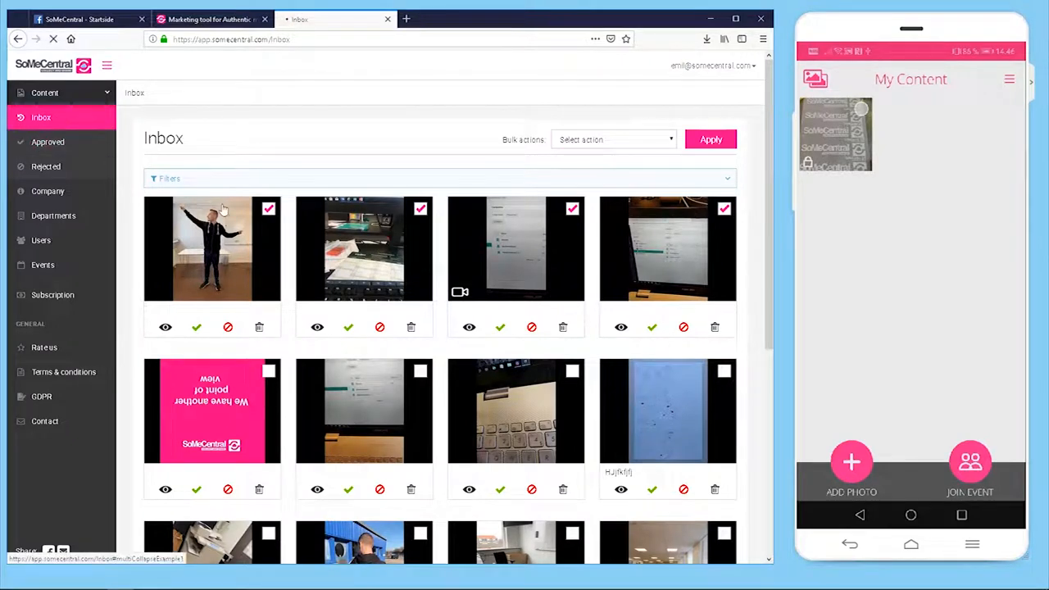
On the Approved page, apply 'Share selected files' to the four checked office photos.
left_click(47, 141)
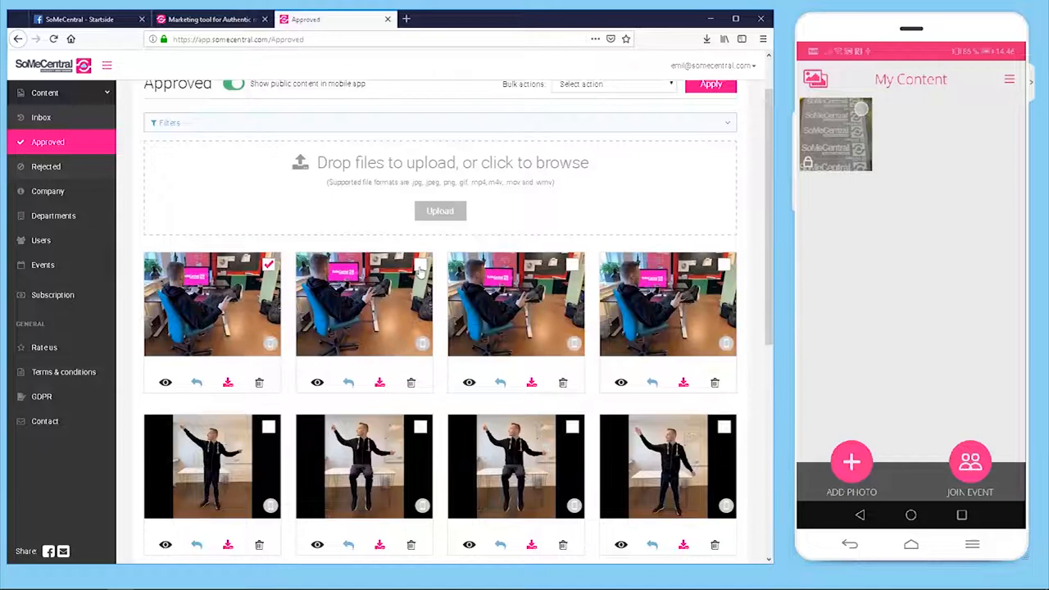
scroll("up", 3)
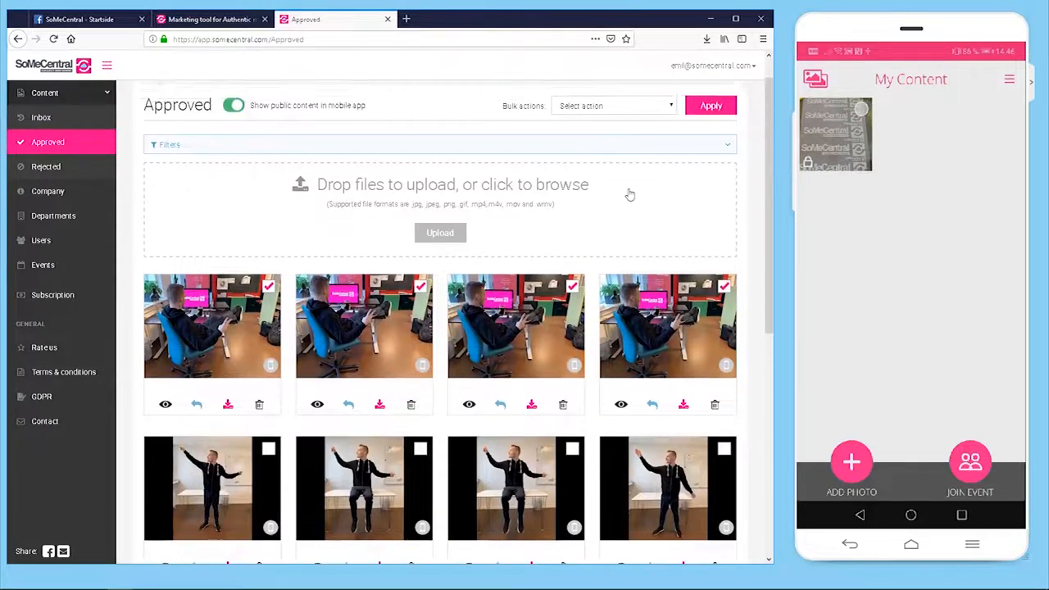
left_click(613, 105)
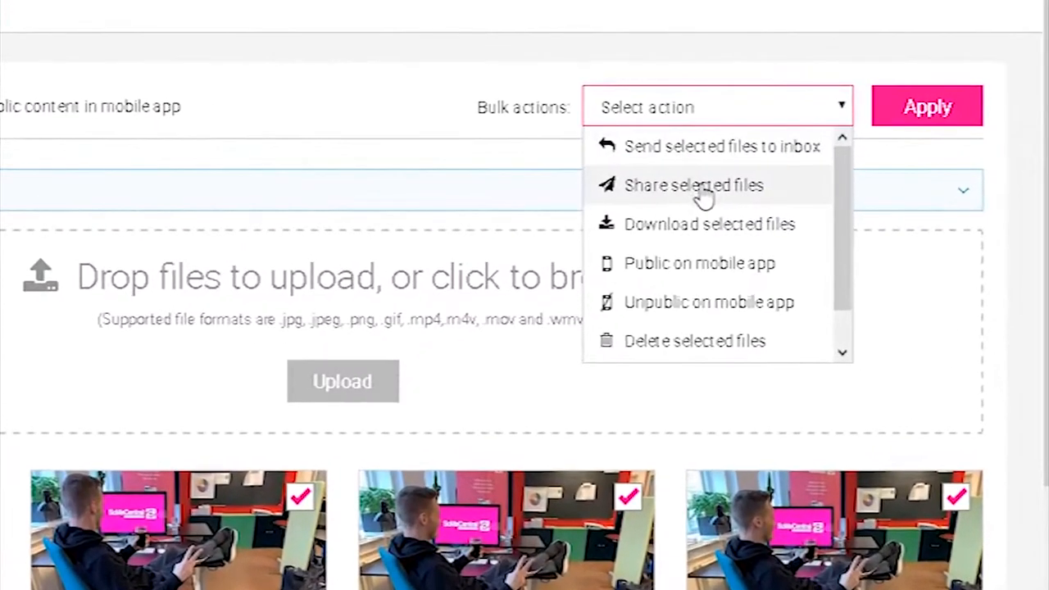
mouse_move(692, 233)
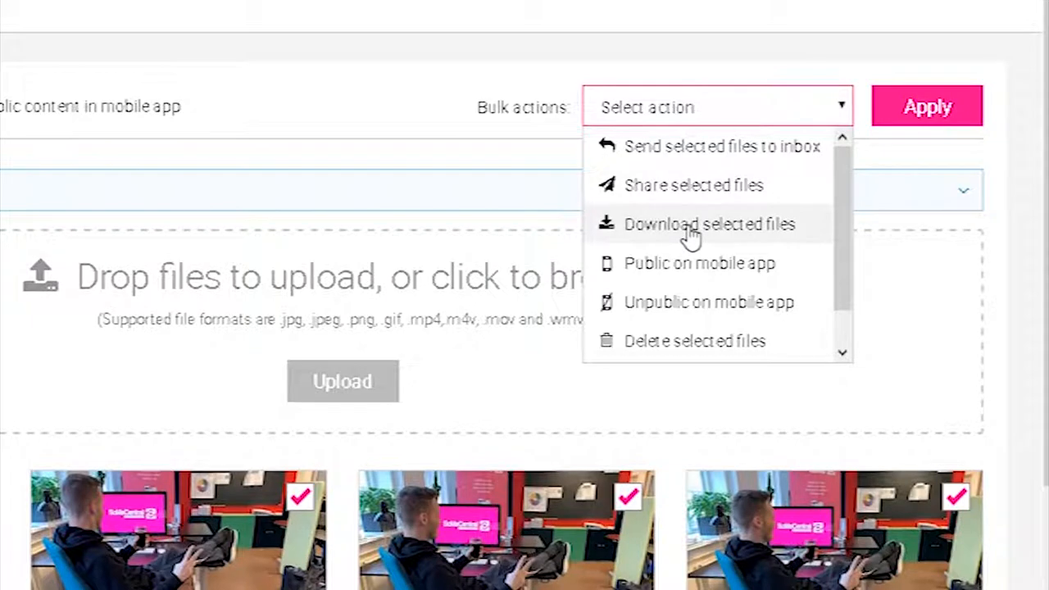
left_click(695, 184)
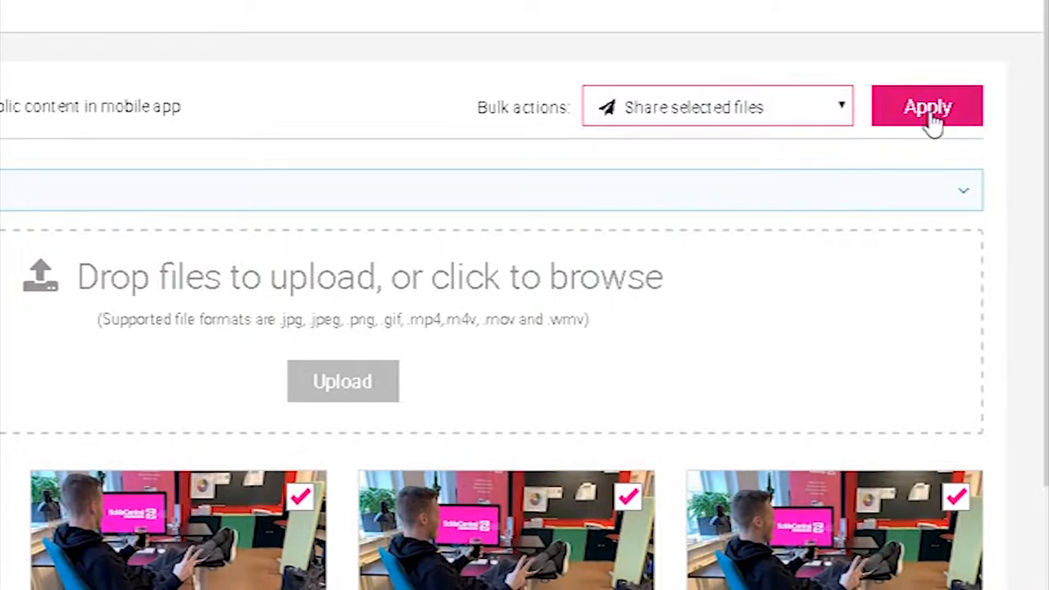
left_click(928, 107)
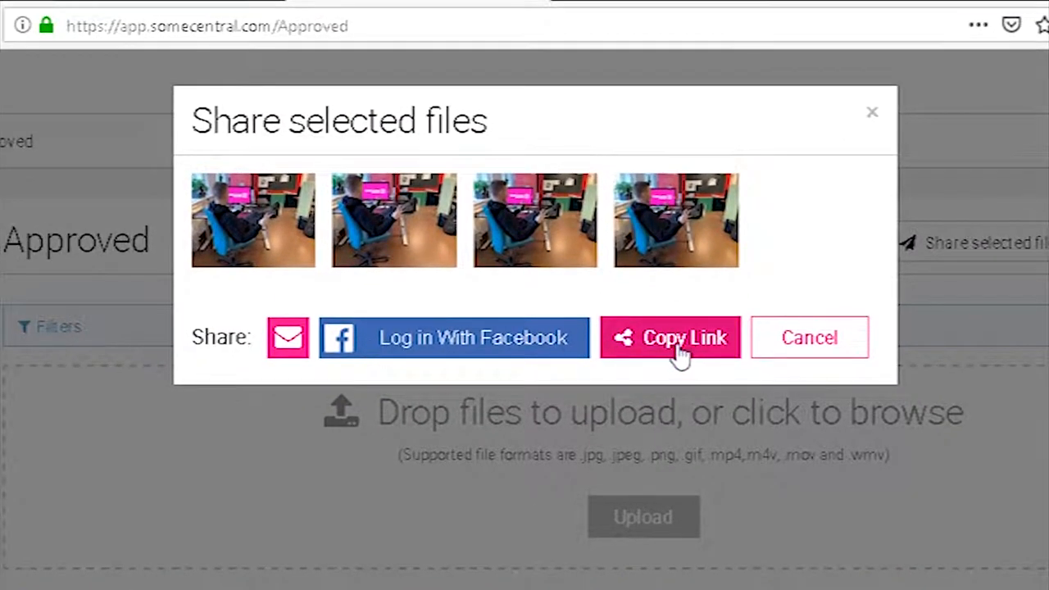
mouse_move(462, 361)
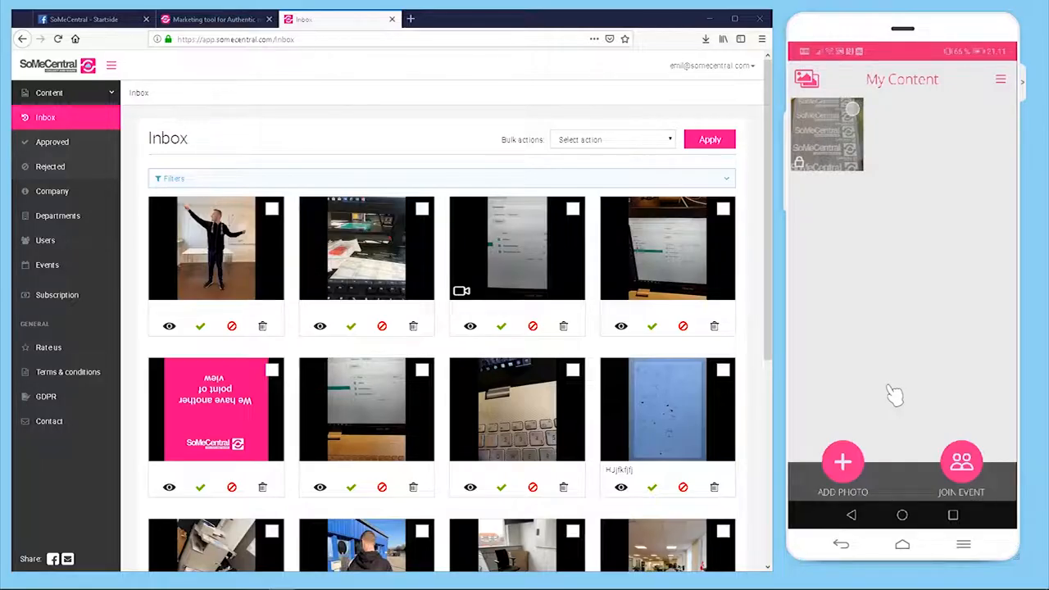
mouse_move(900, 409)
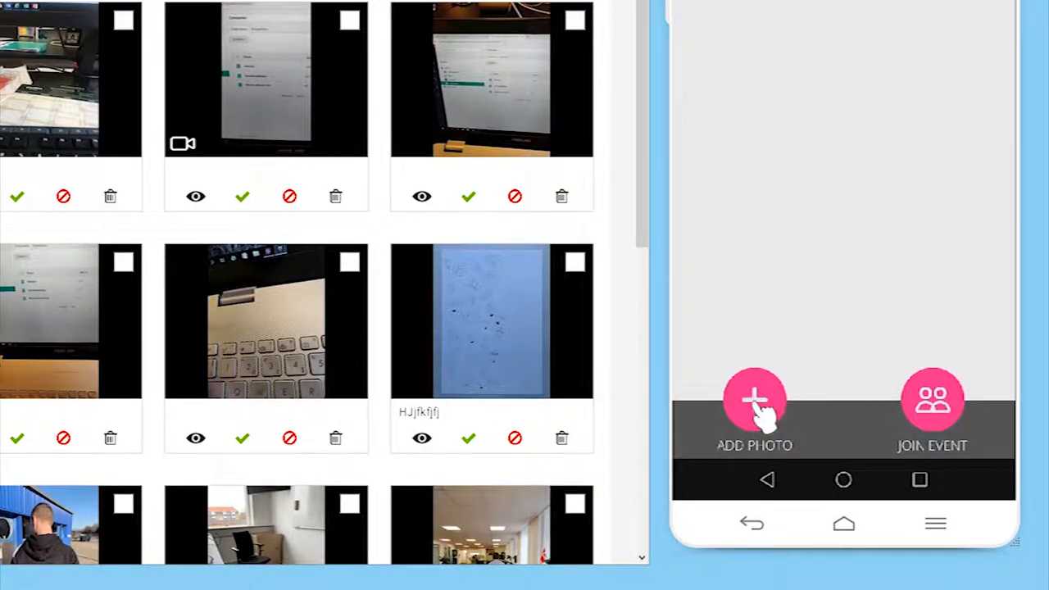
Add a second photo to My Content by selecting one from the phone gallery.
left_click(754, 401)
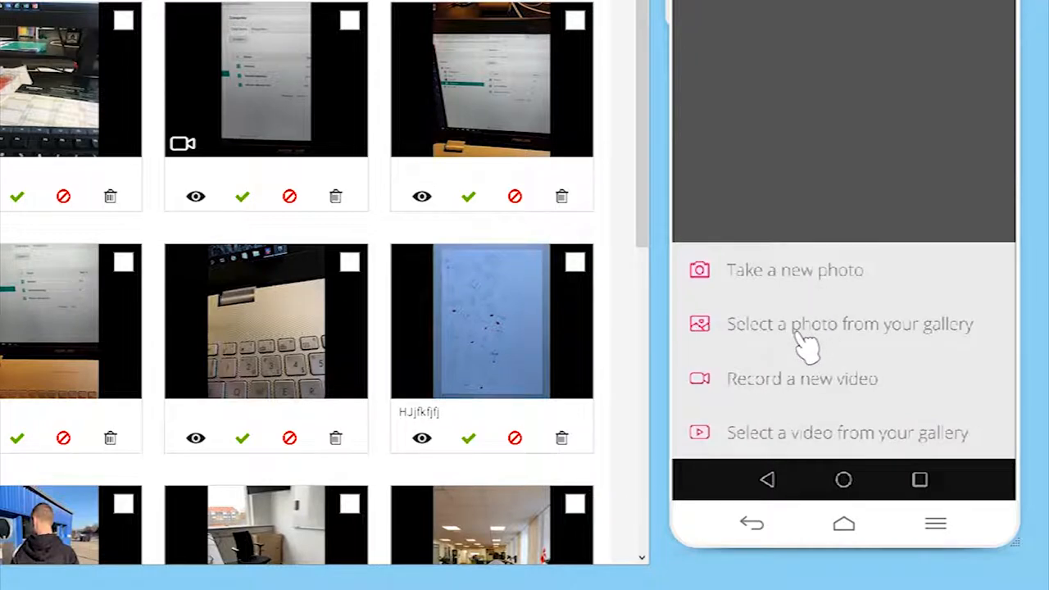
mouse_move(816, 402)
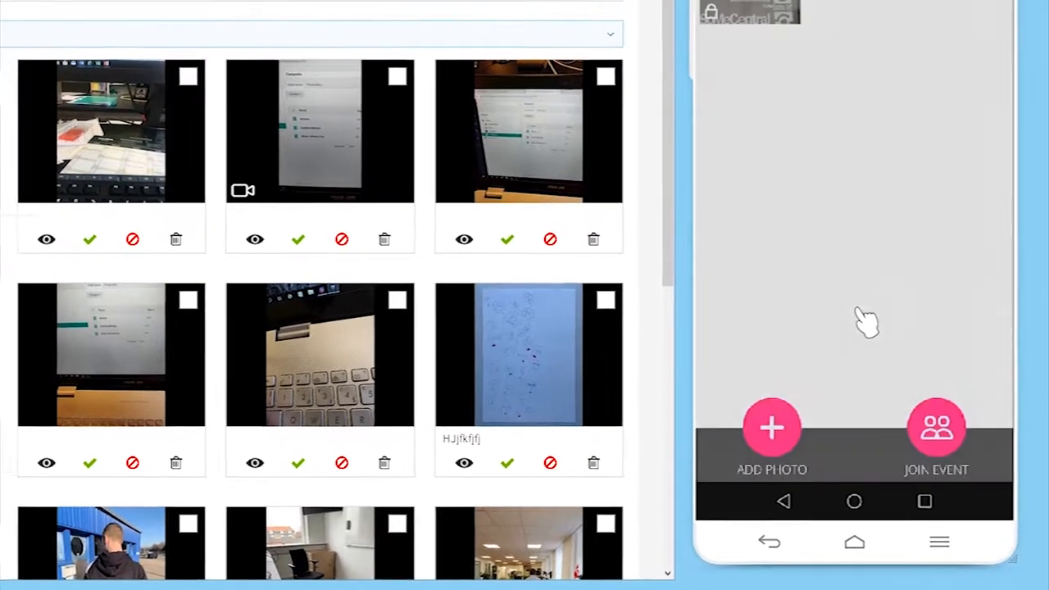
left_click(770, 439)
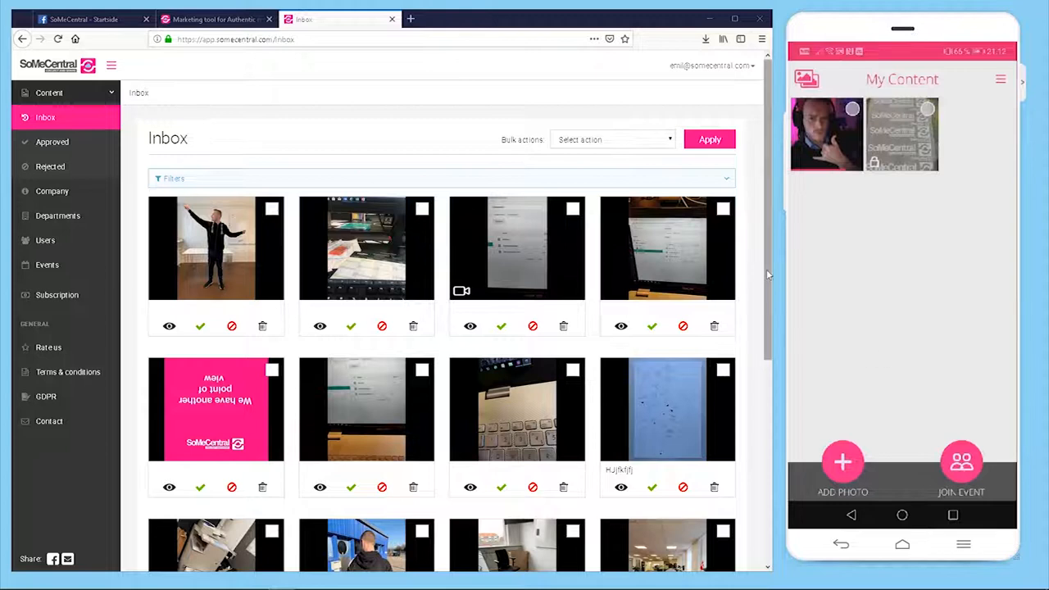
mouse_move(860, 298)
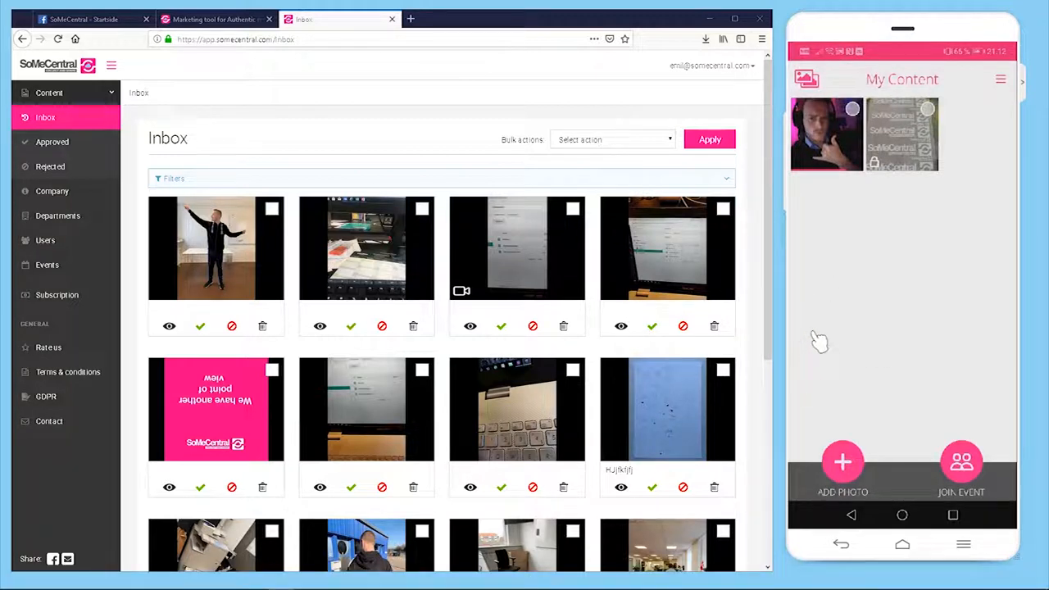
left_click(853, 108)
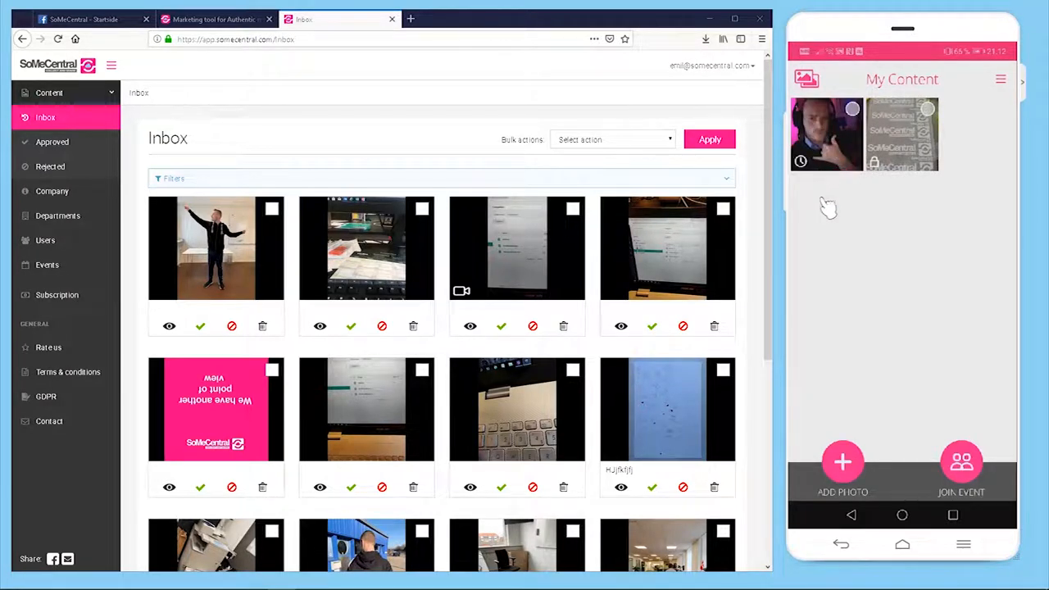
left_click(826, 135)
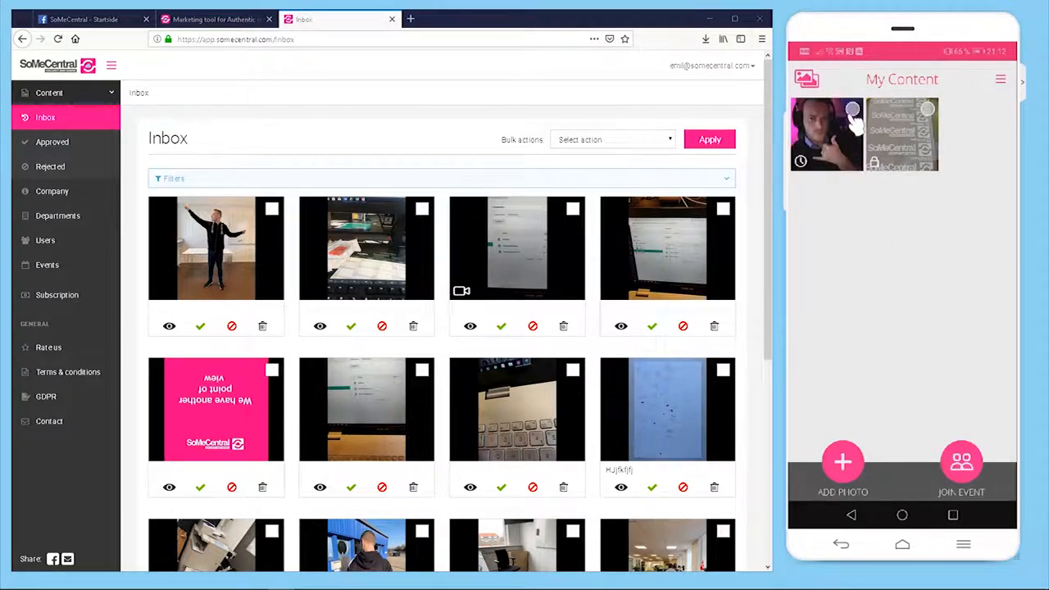
Push the selfie from My Content to the company and confirm, locking it.
left_click(826, 135)
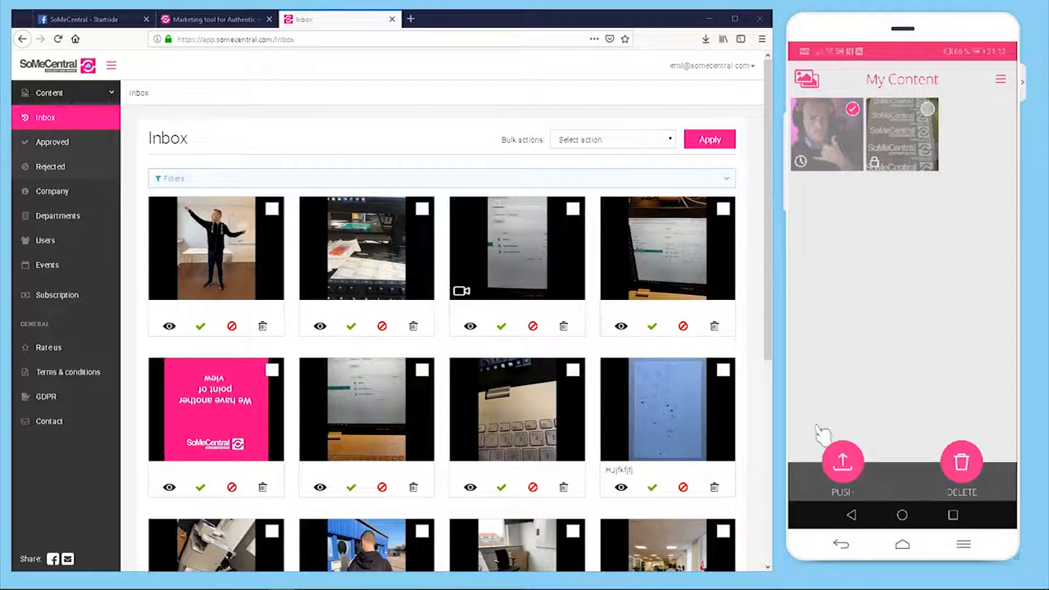
mouse_move(878, 474)
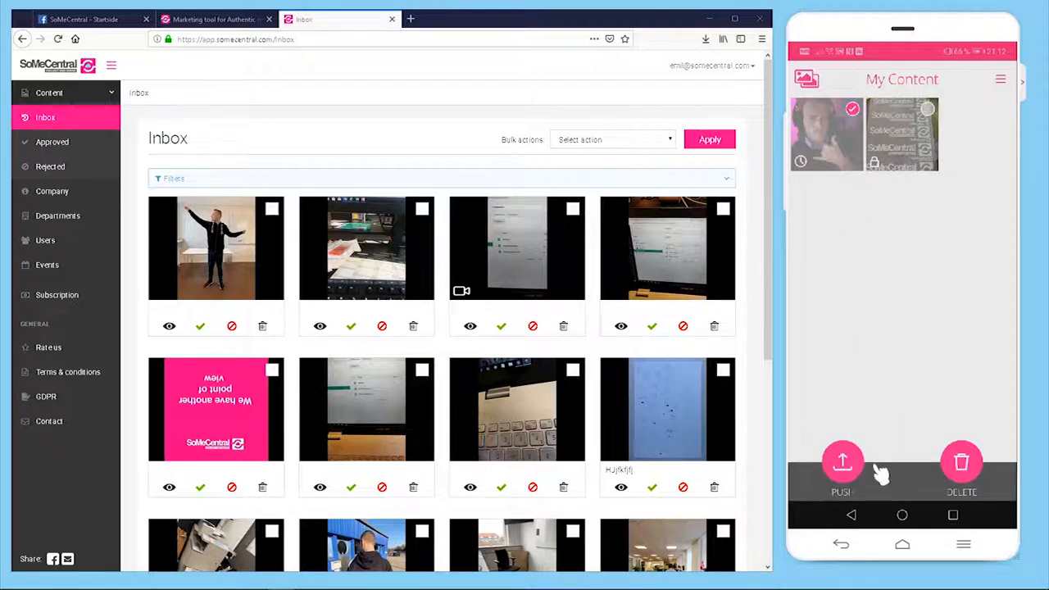
mouse_move(843, 463)
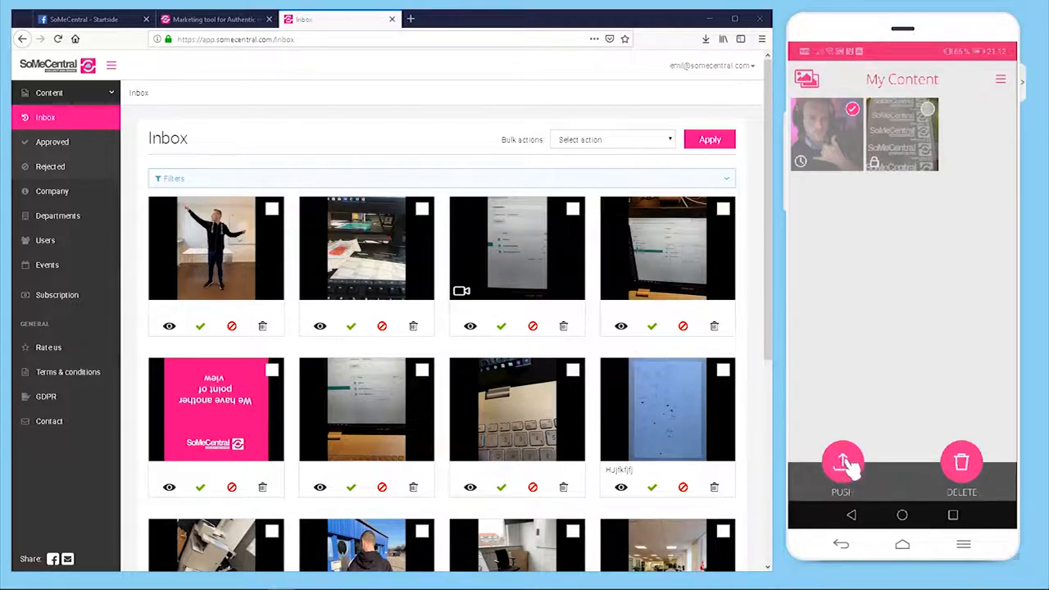
left_click(843, 462)
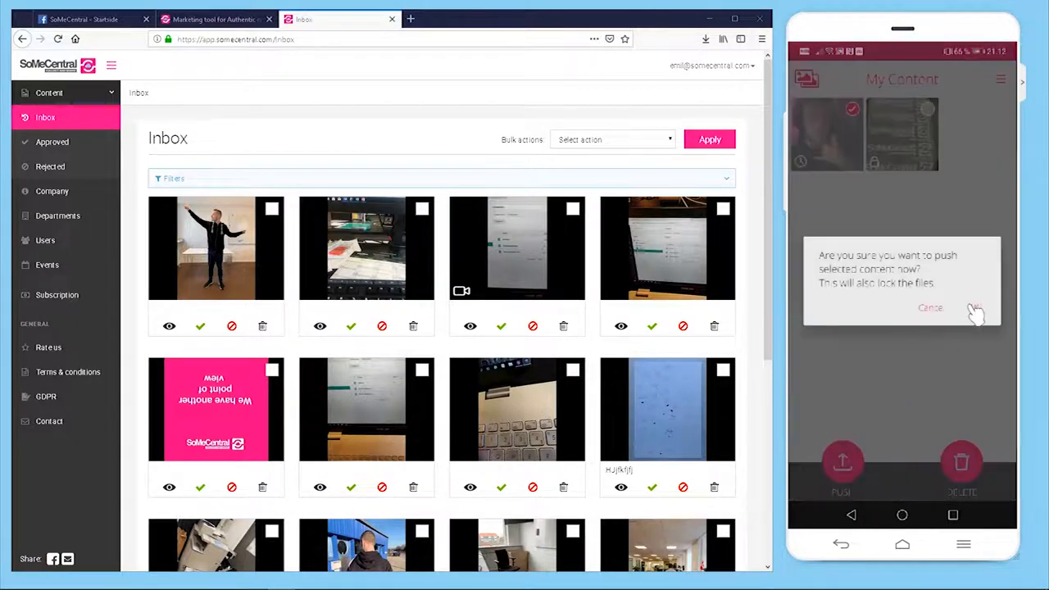
left_click(975, 308)
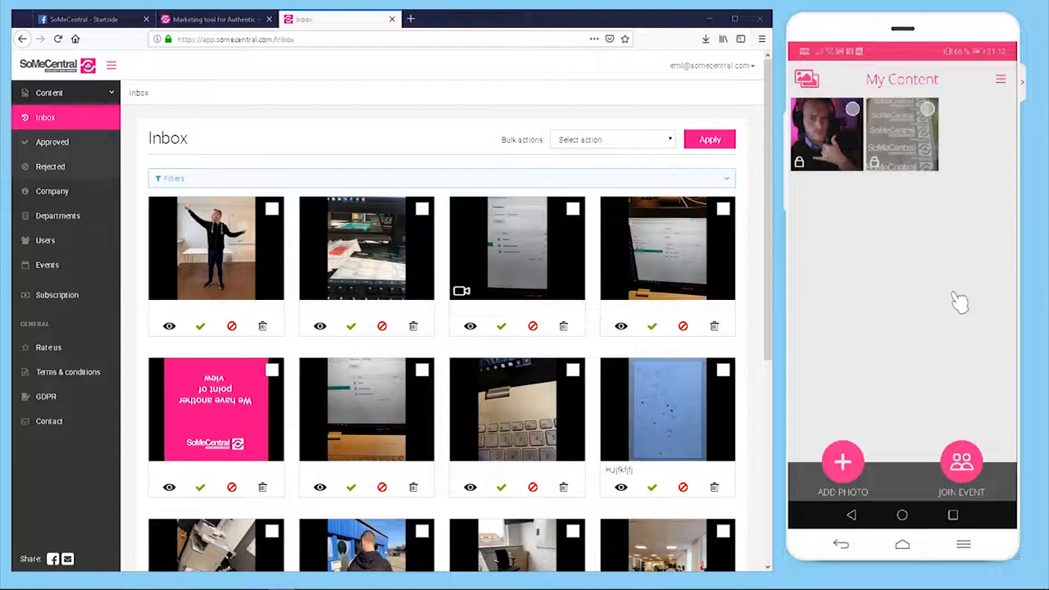
mouse_move(46, 118)
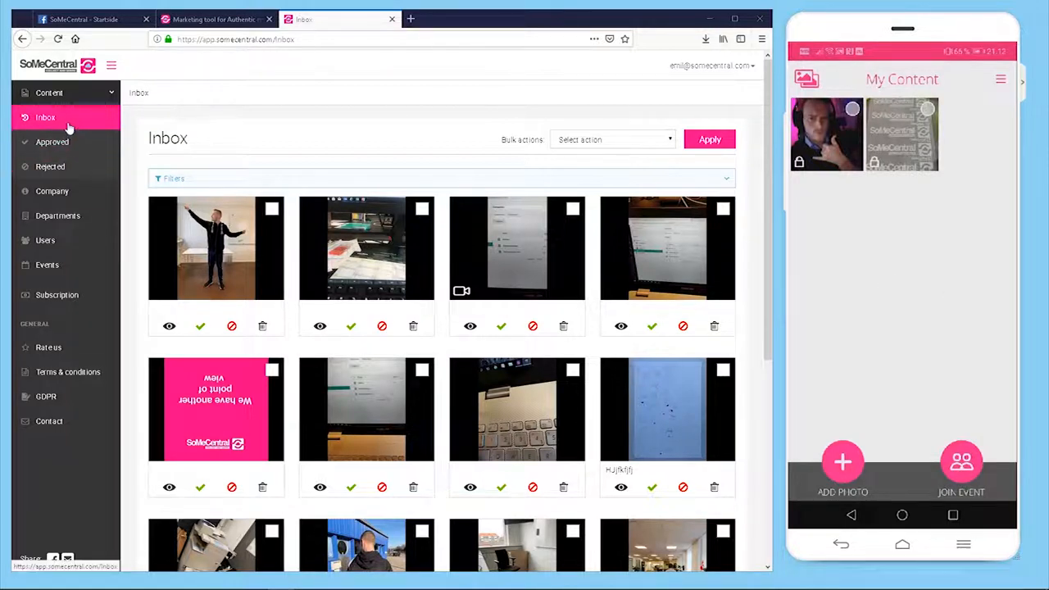
Refresh the Inbox, approve the newly arrived selfie, and move to the Approved list.
left_click(45, 119)
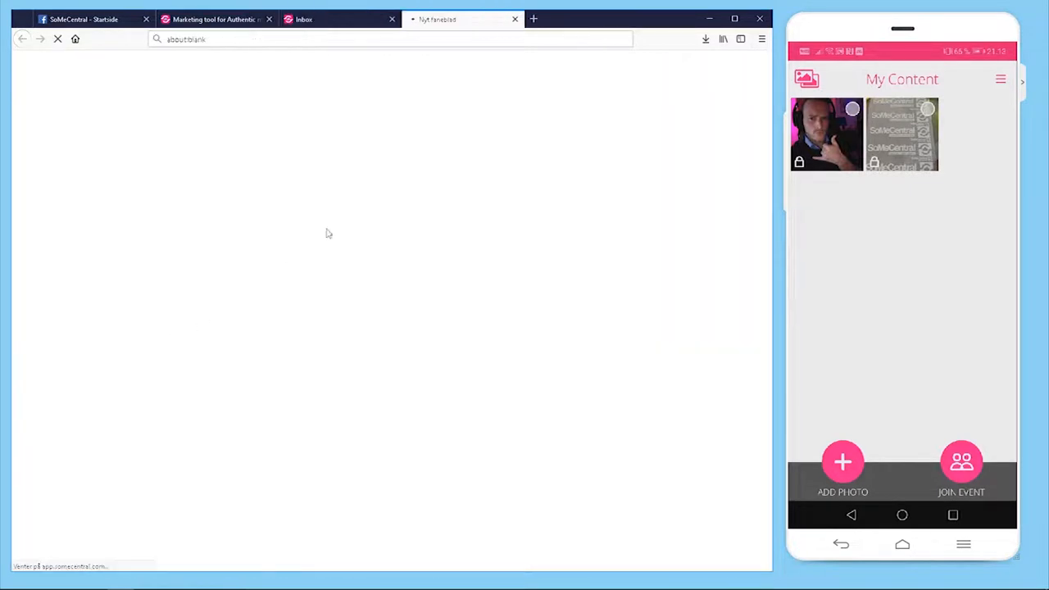
left_click(826, 134)
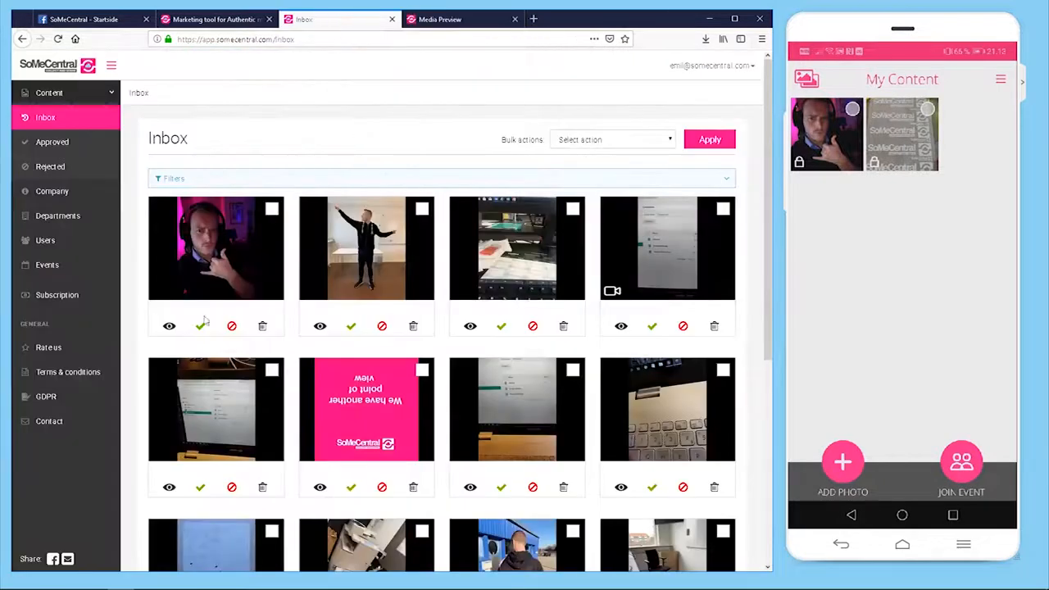
mouse_move(200, 326)
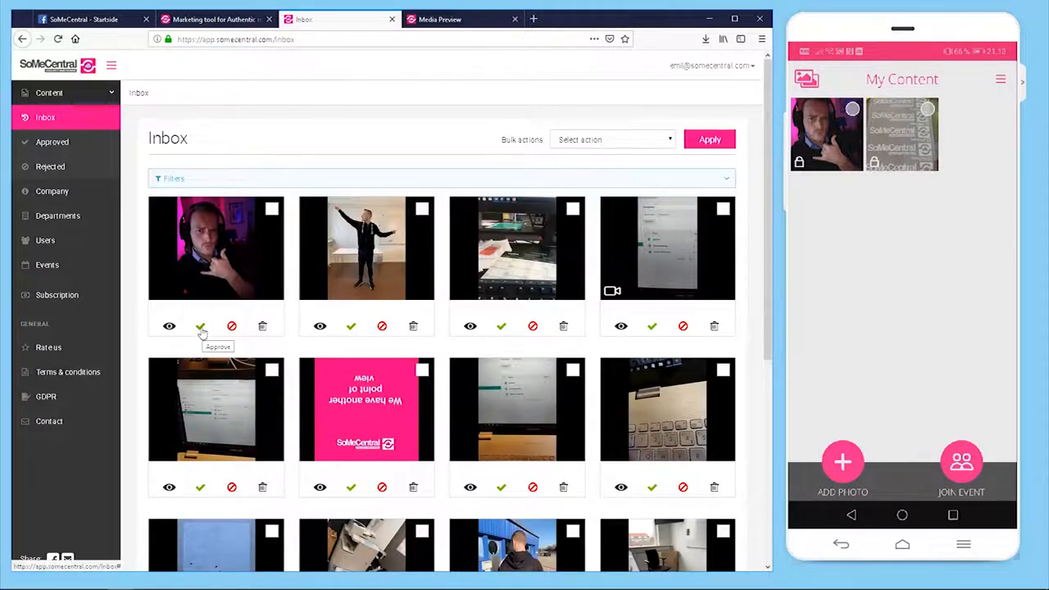
left_click(200, 326)
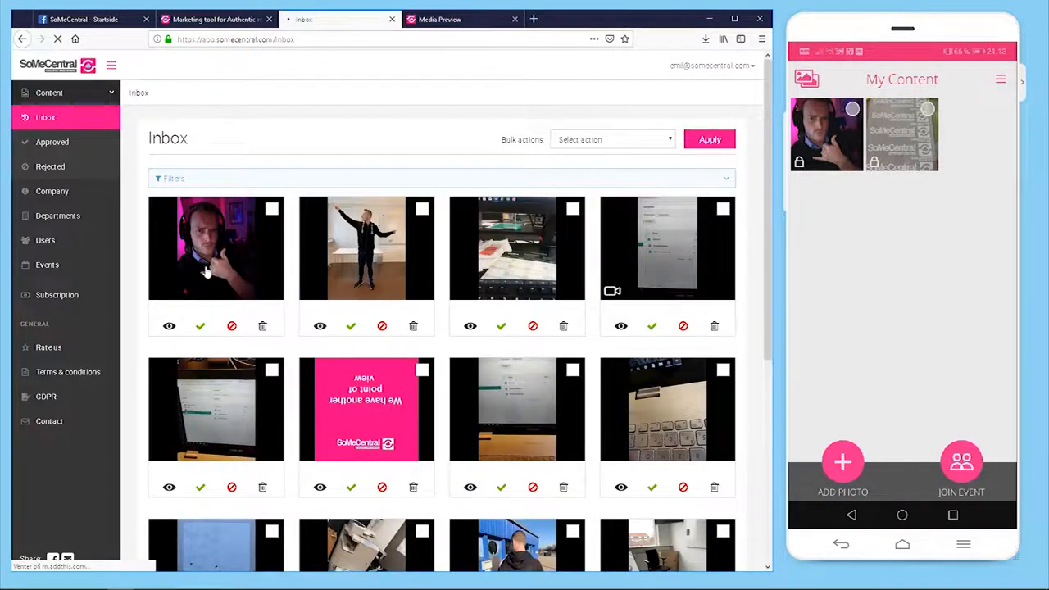
left_click(200, 326)
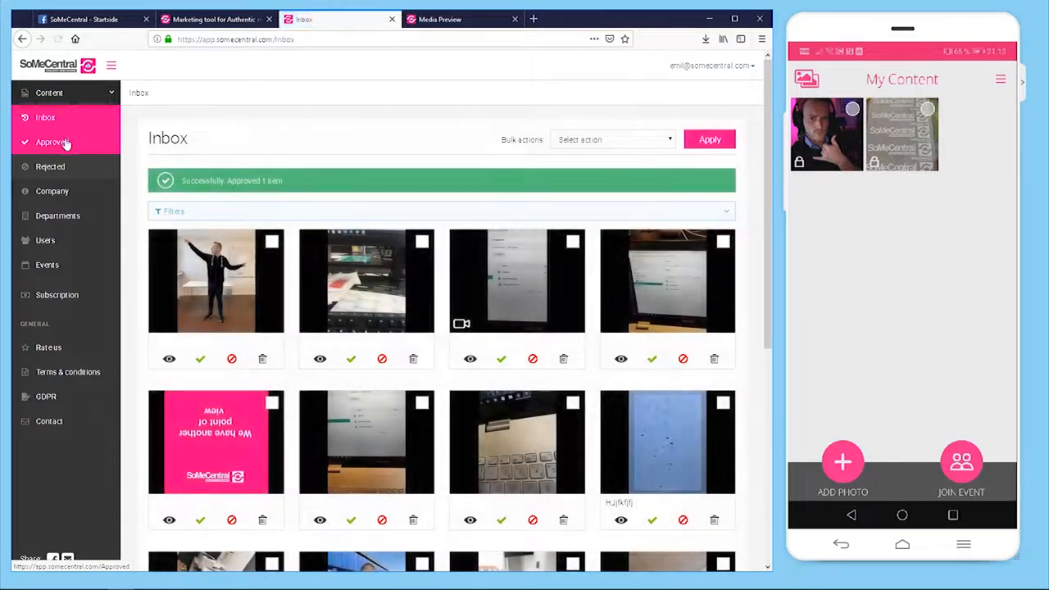
left_click(52, 141)
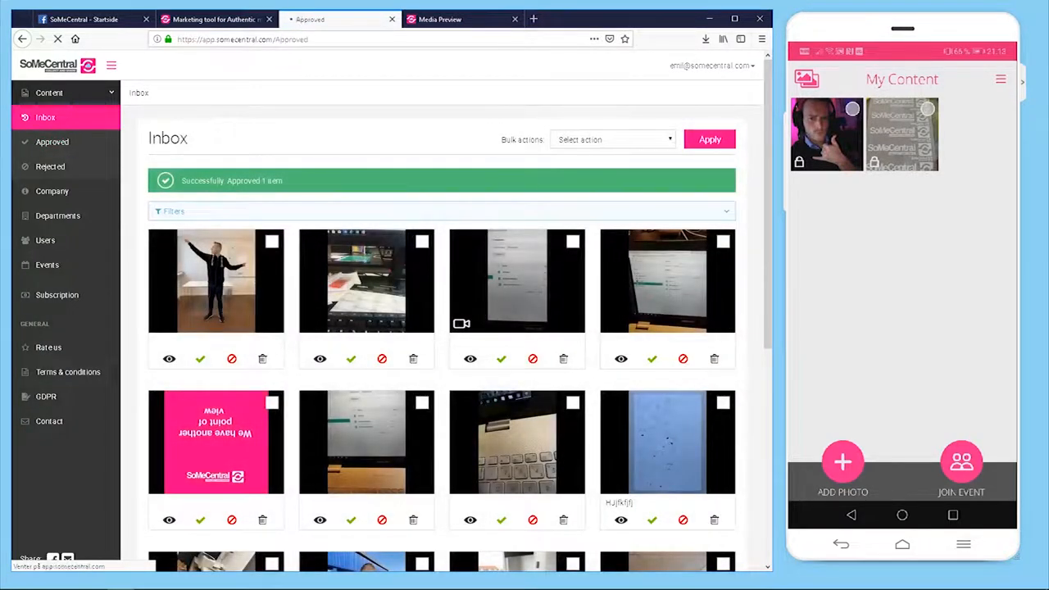
Tick the approved selfie and show the Bulk actions choices for it.
left_click(52, 141)
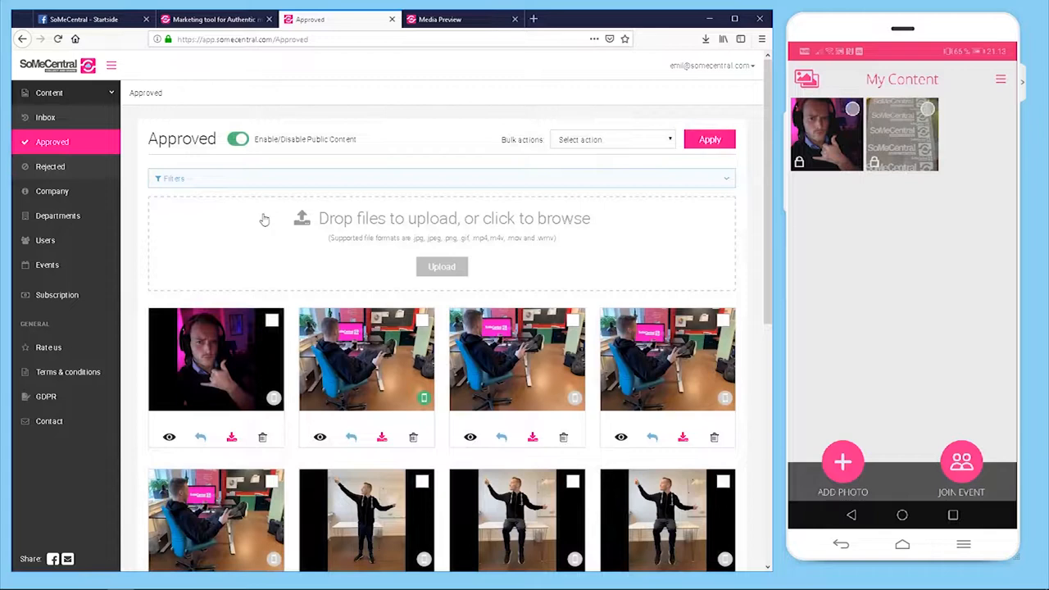
scroll("down", 3)
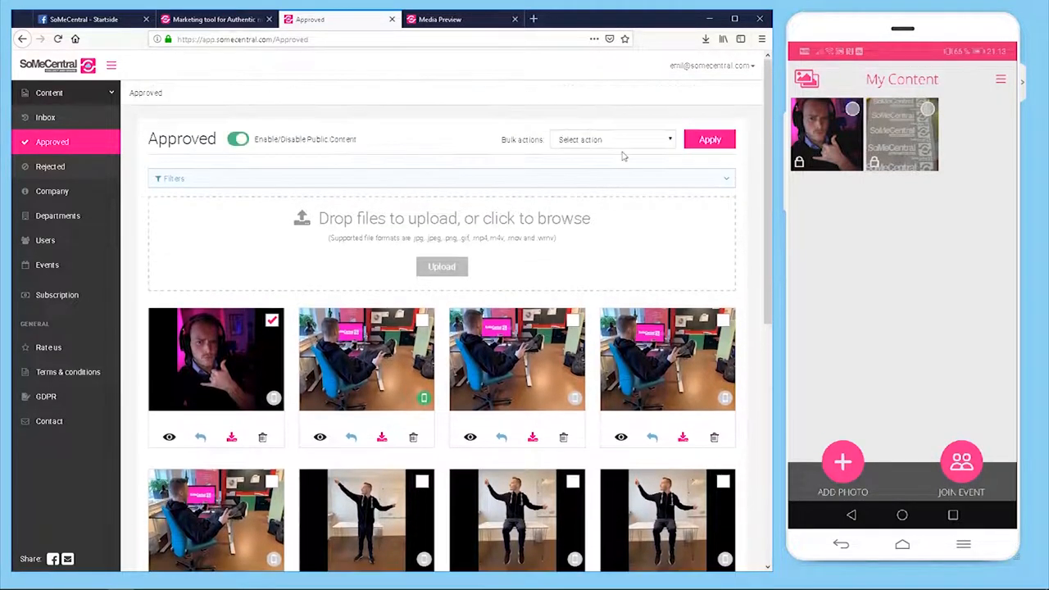
left_click(613, 140)
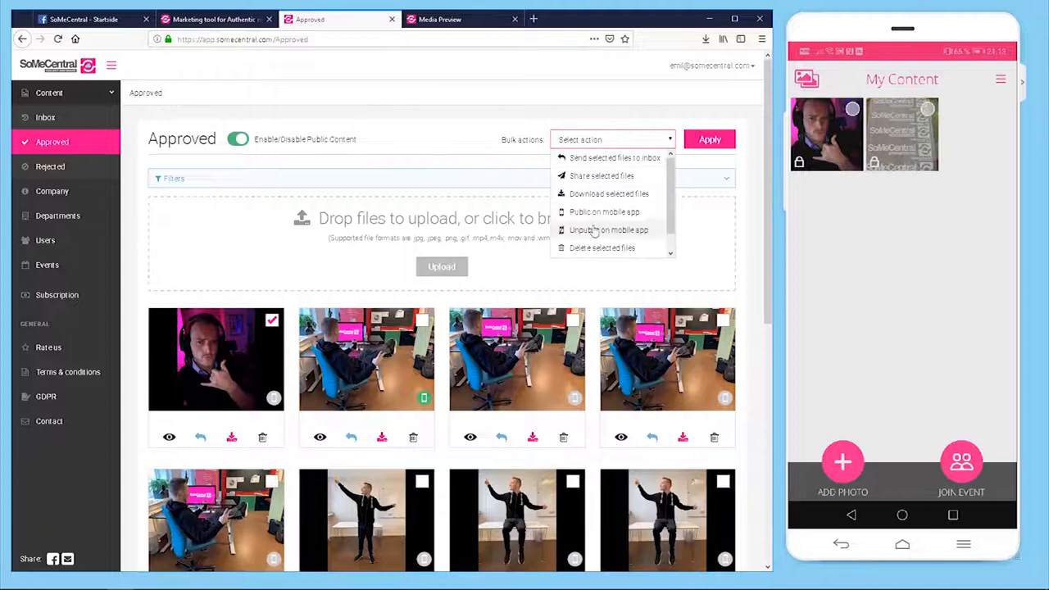
mouse_move(601, 176)
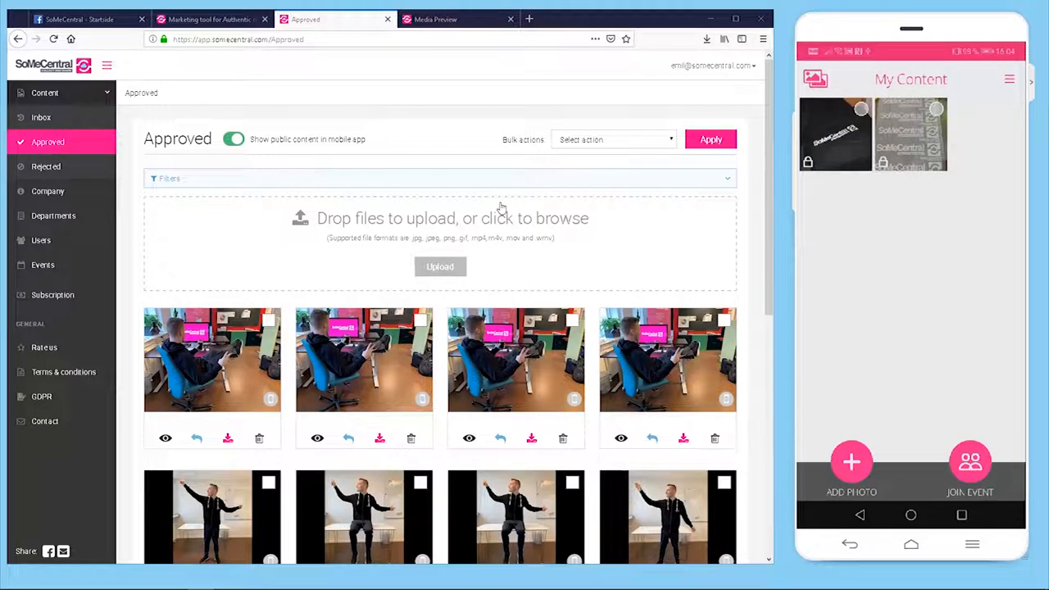
mouse_move(302, 151)
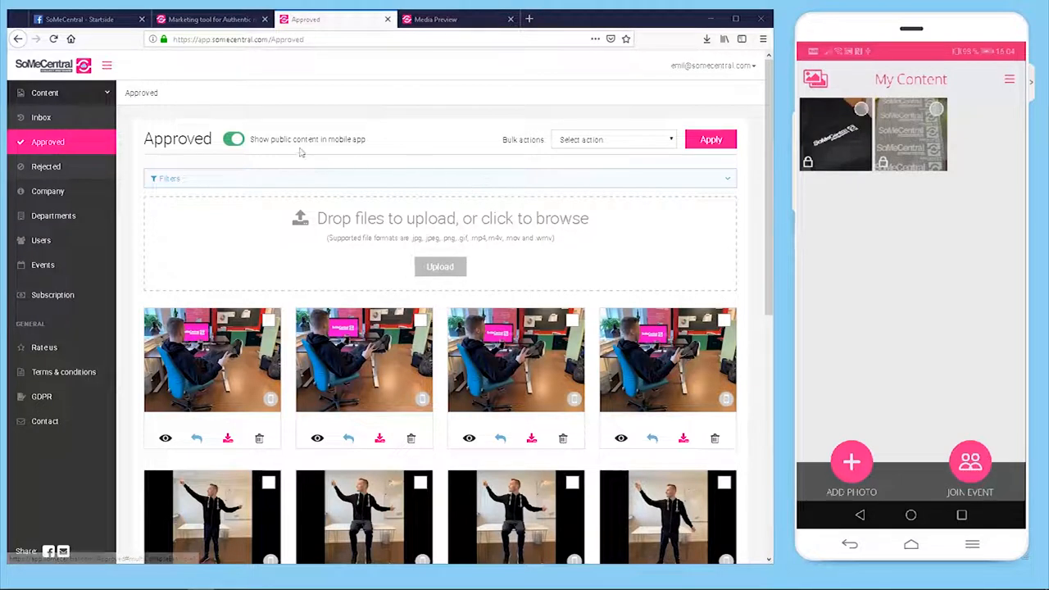
mouse_move(288, 295)
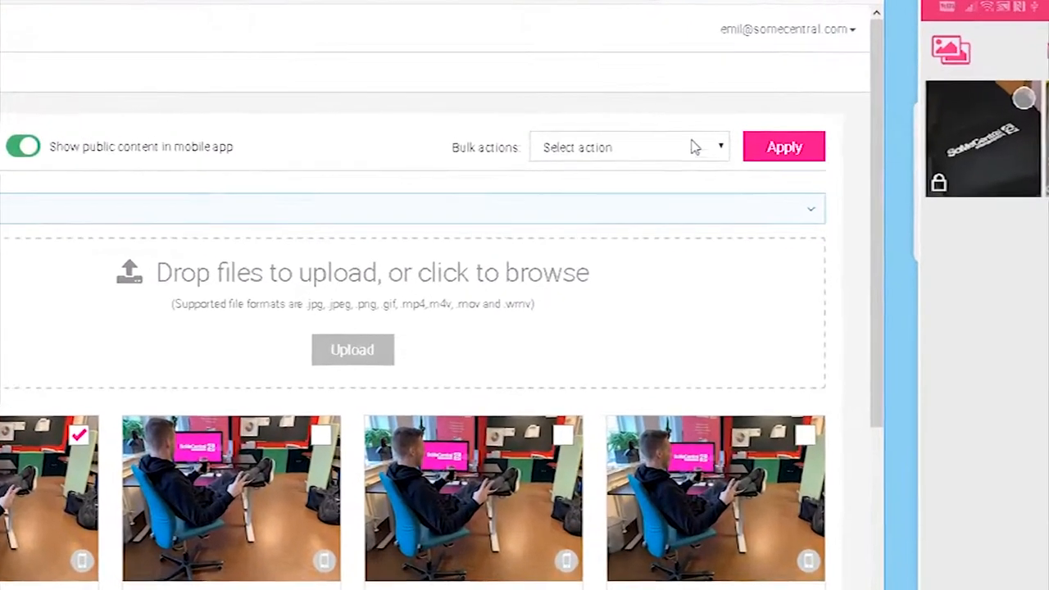
Apply 'Public on mobile app' to the ticked desk photo so it appears in the phone's Approved Content.
left_click(626, 148)
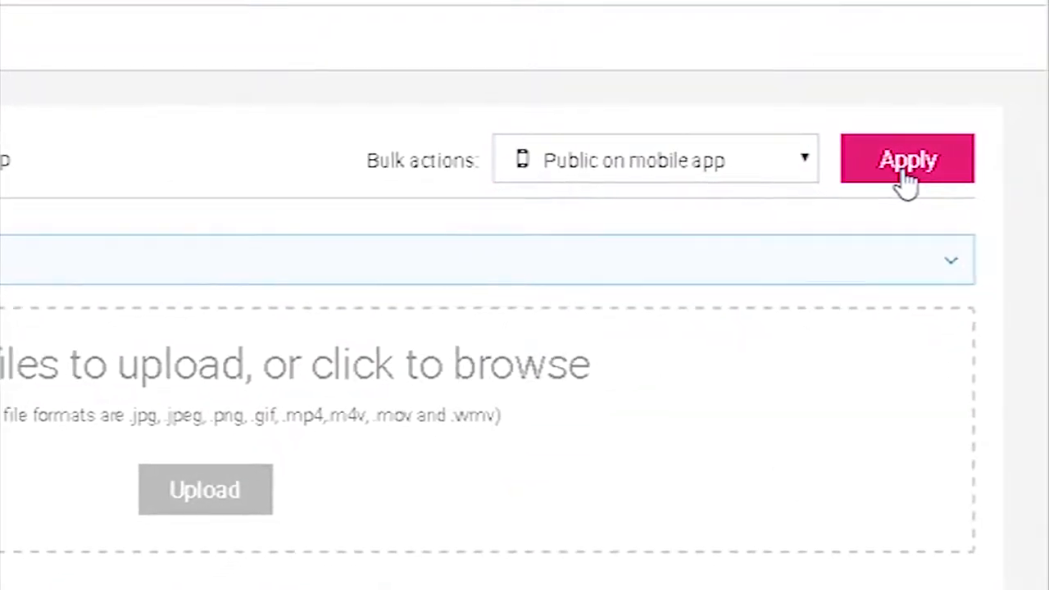
left_click(908, 159)
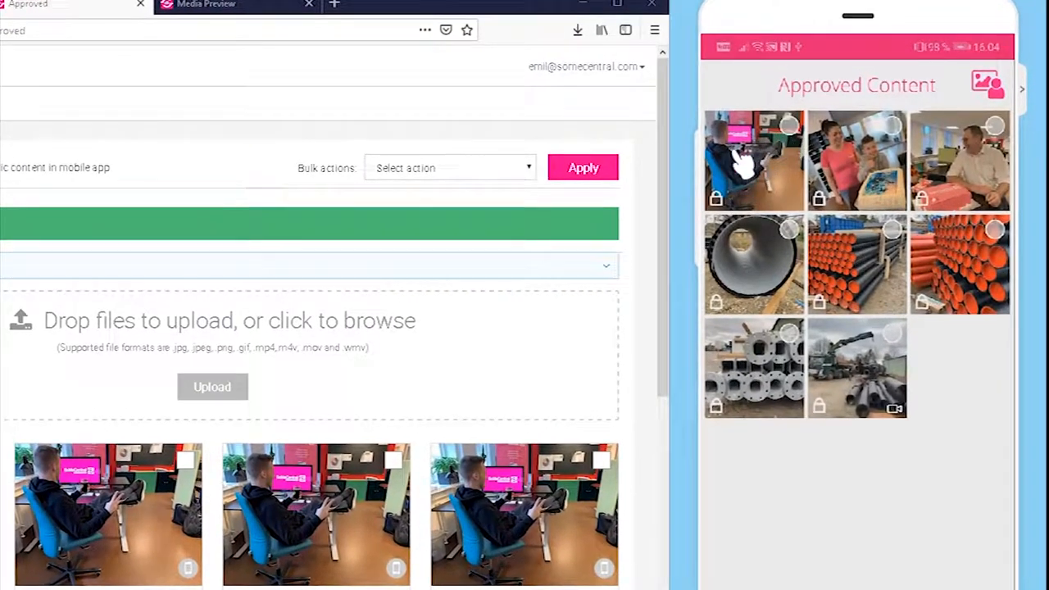
mouse_move(767, 172)
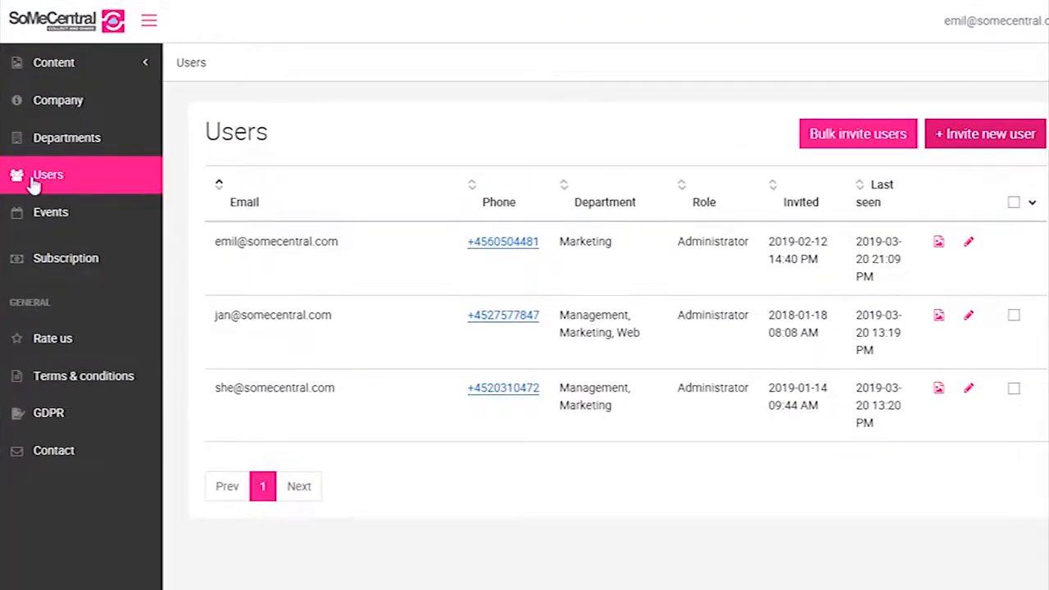
mouse_move(857, 134)
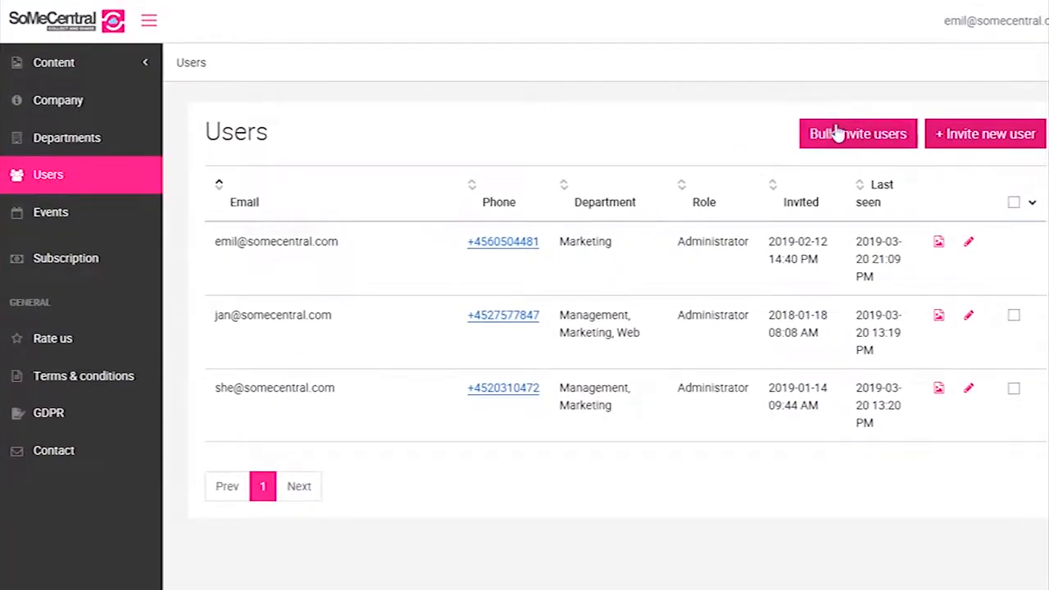
Dismiss the Bulk invite users form and start a single '+ Invite new user' entry at its Email field.
left_click(858, 135)
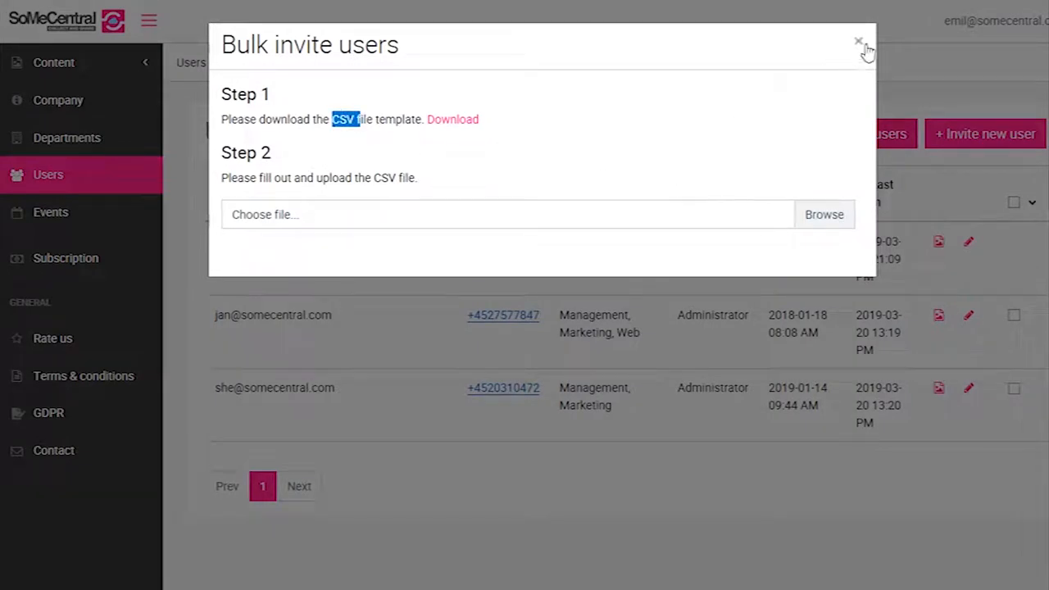
left_click(859, 41)
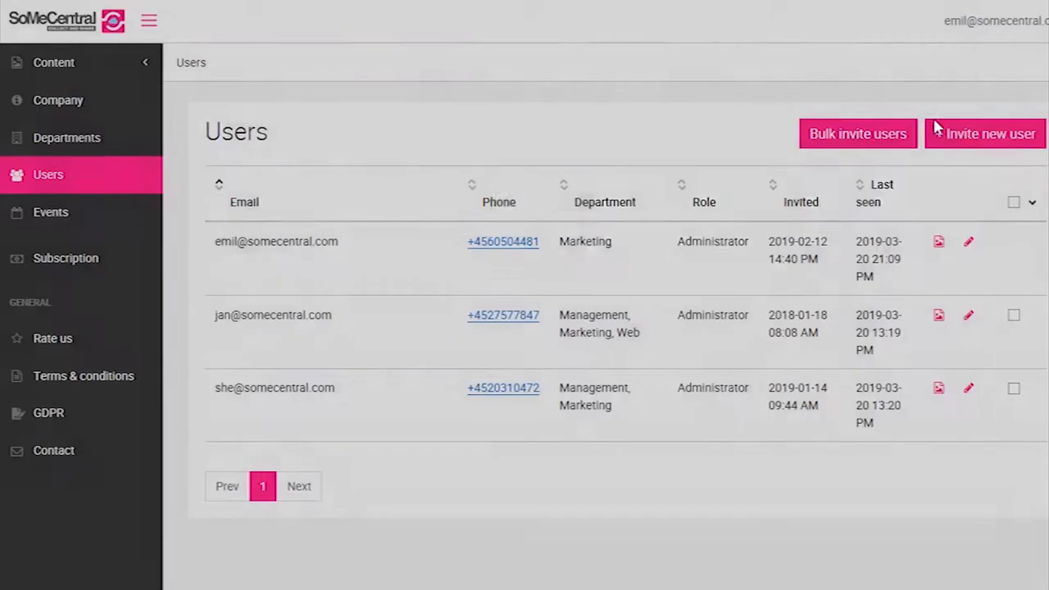
left_click(983, 134)
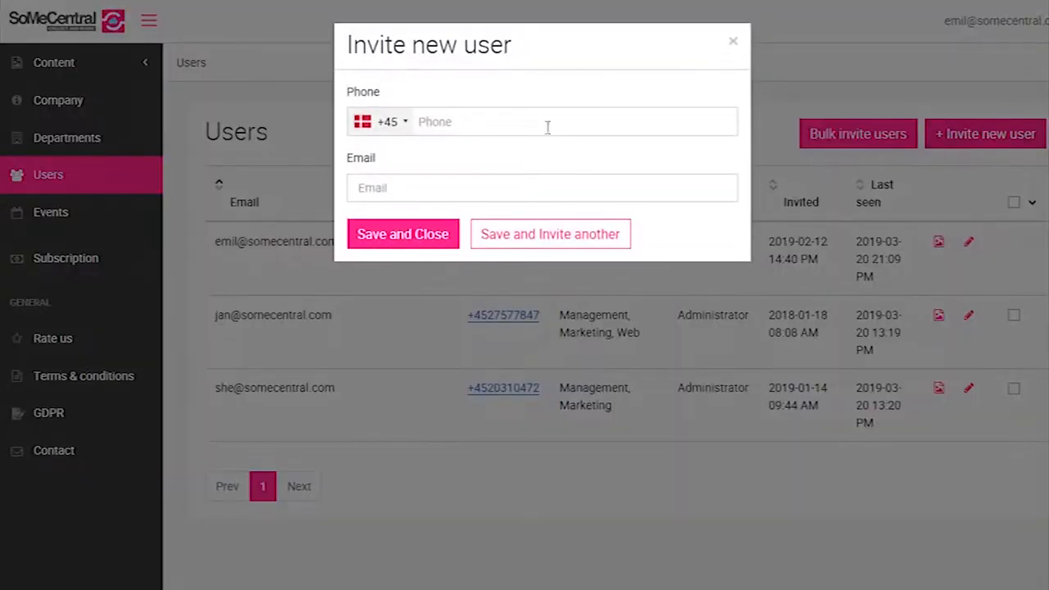
left_click(541, 187)
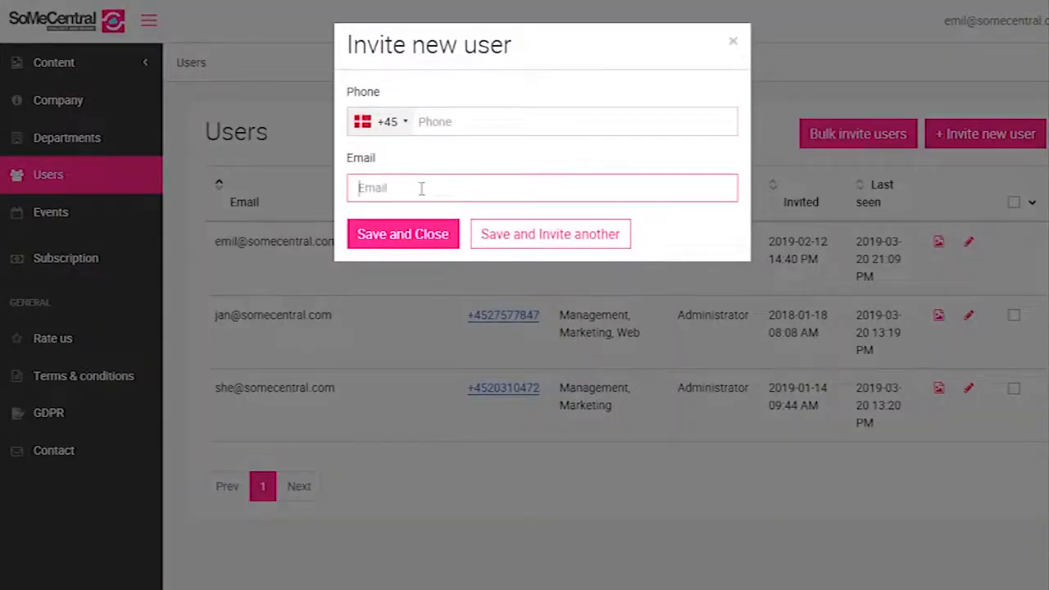